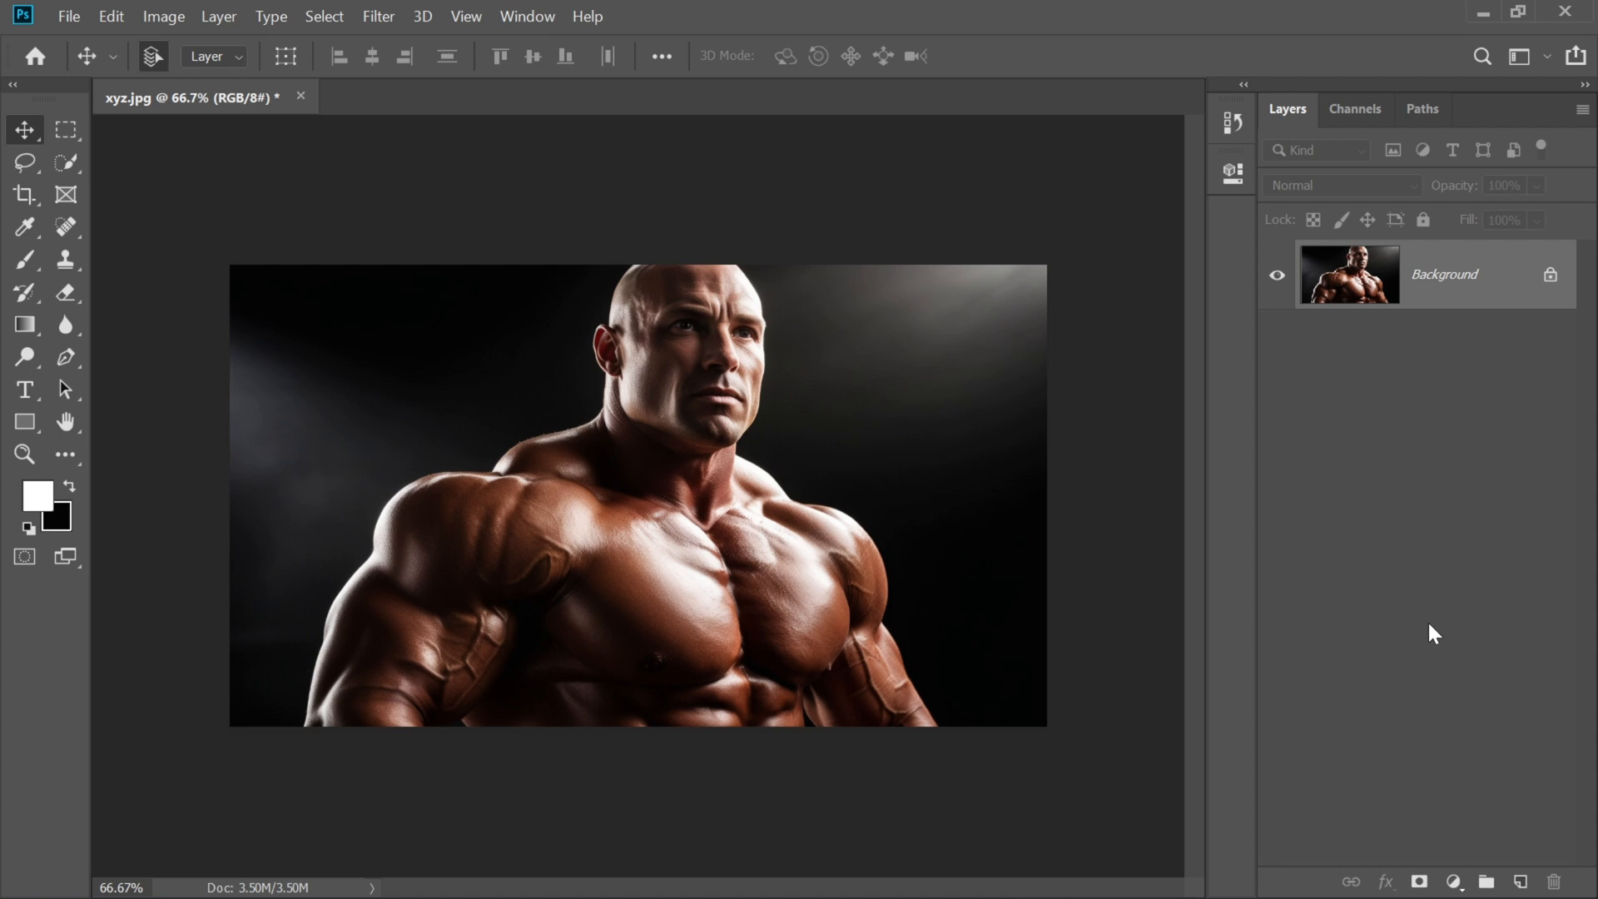
Duplicate the Background photo layer into a new Layer 1 with Ctrl+J.
key(ctrl+j)
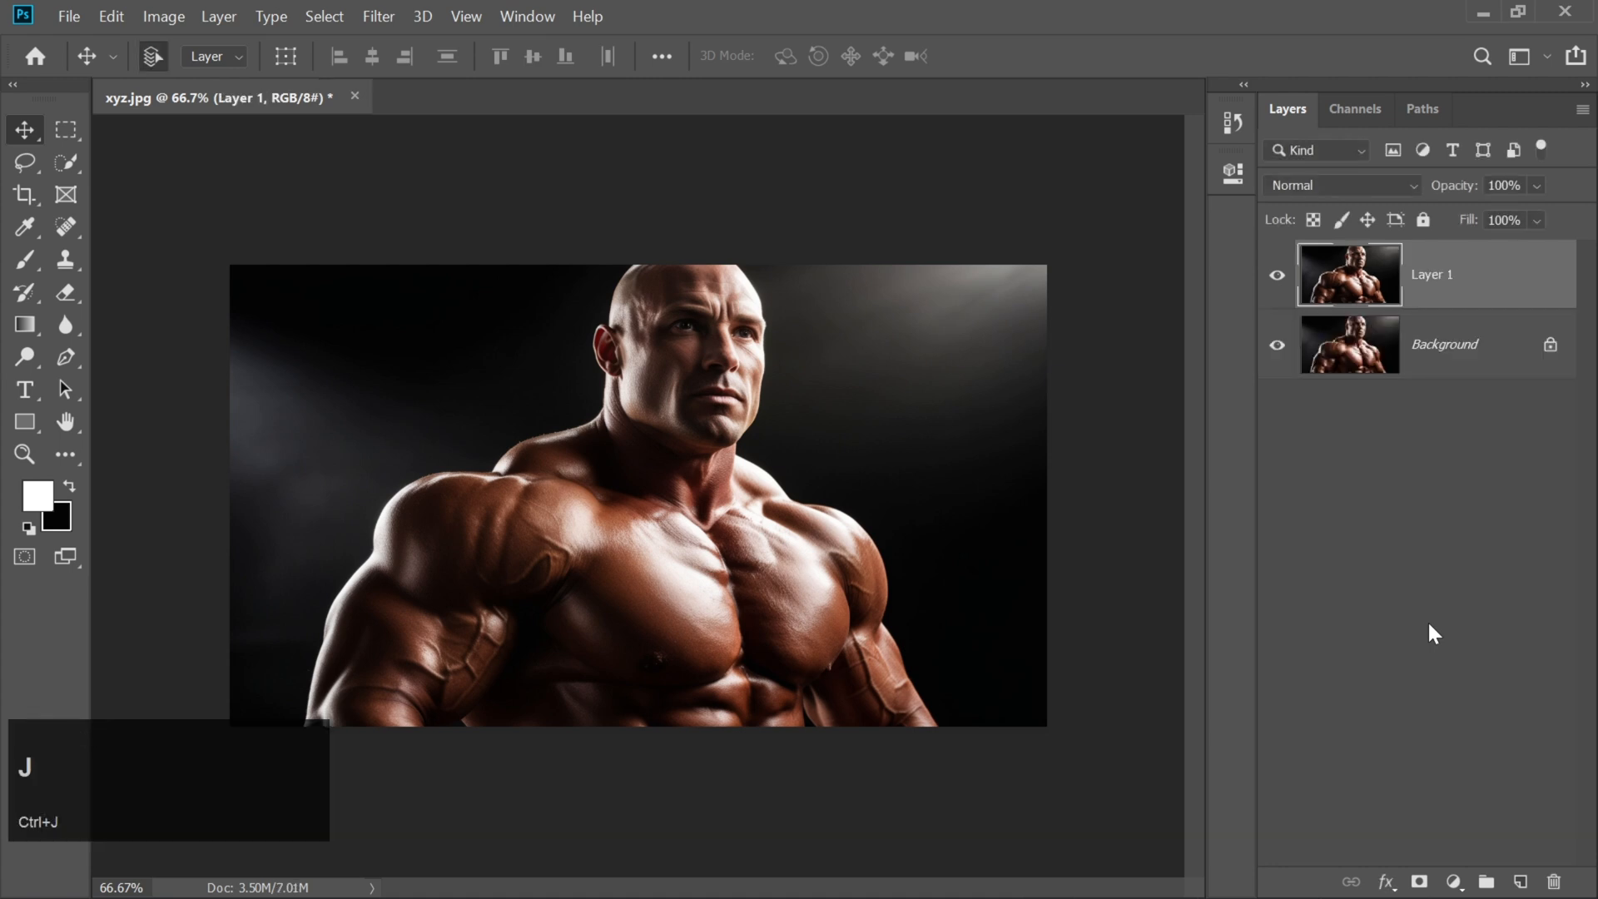
mouse_move(435, 157)
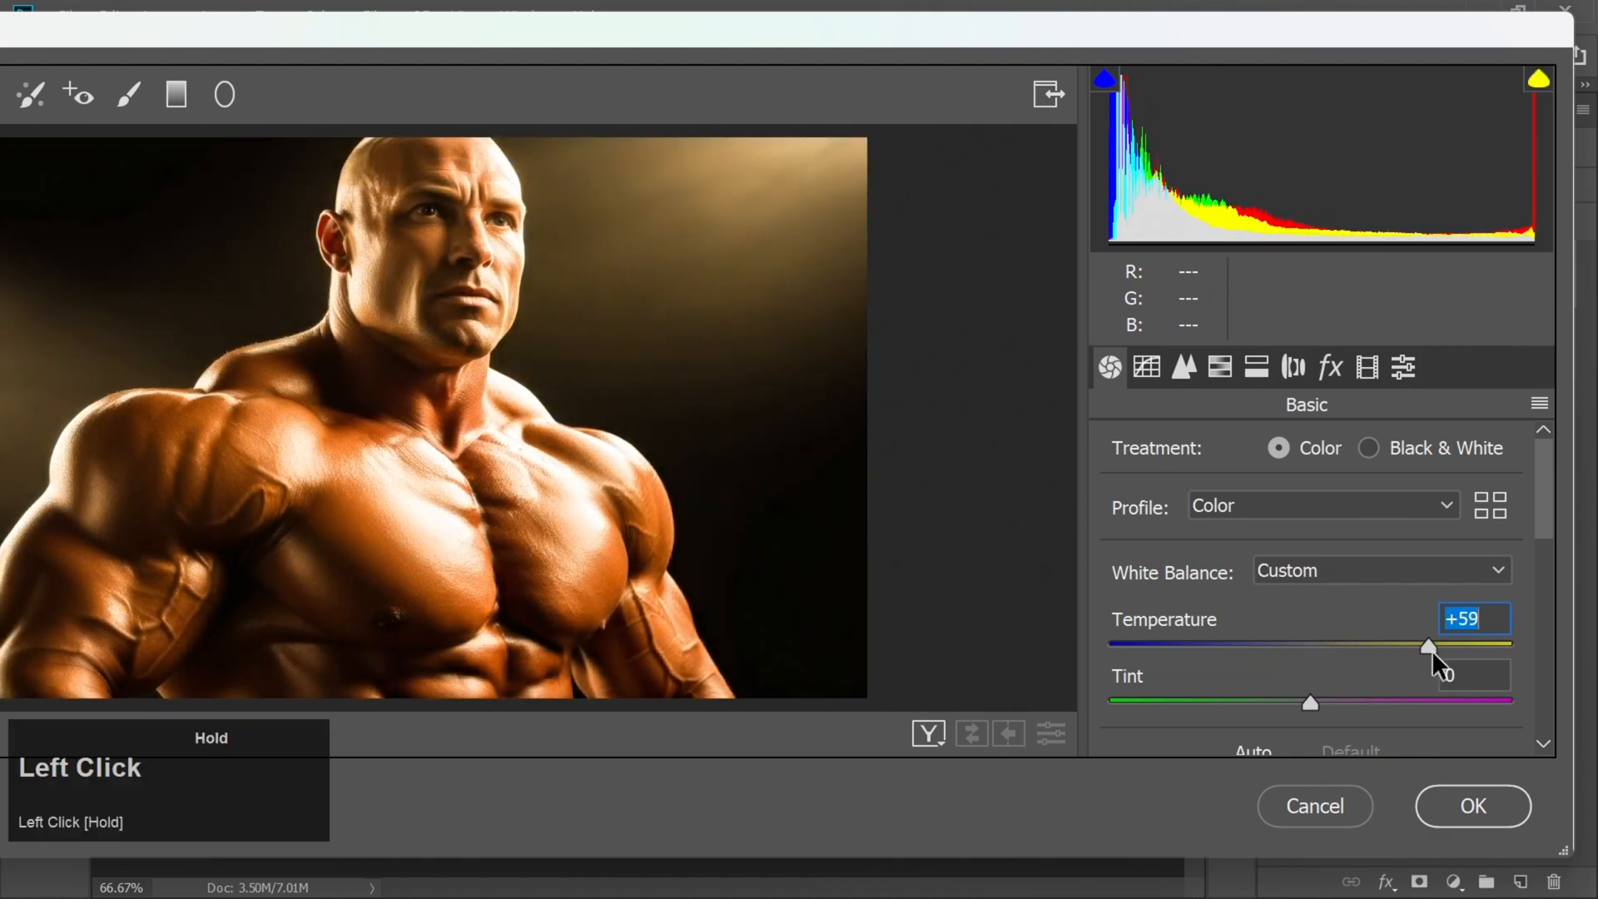
Apply Camera Raw with warmer temperature, Highlights −68, Shadows +62, Whites +53, Clarity +56, Dehaze 17.
scroll(down, 3)
text(-)
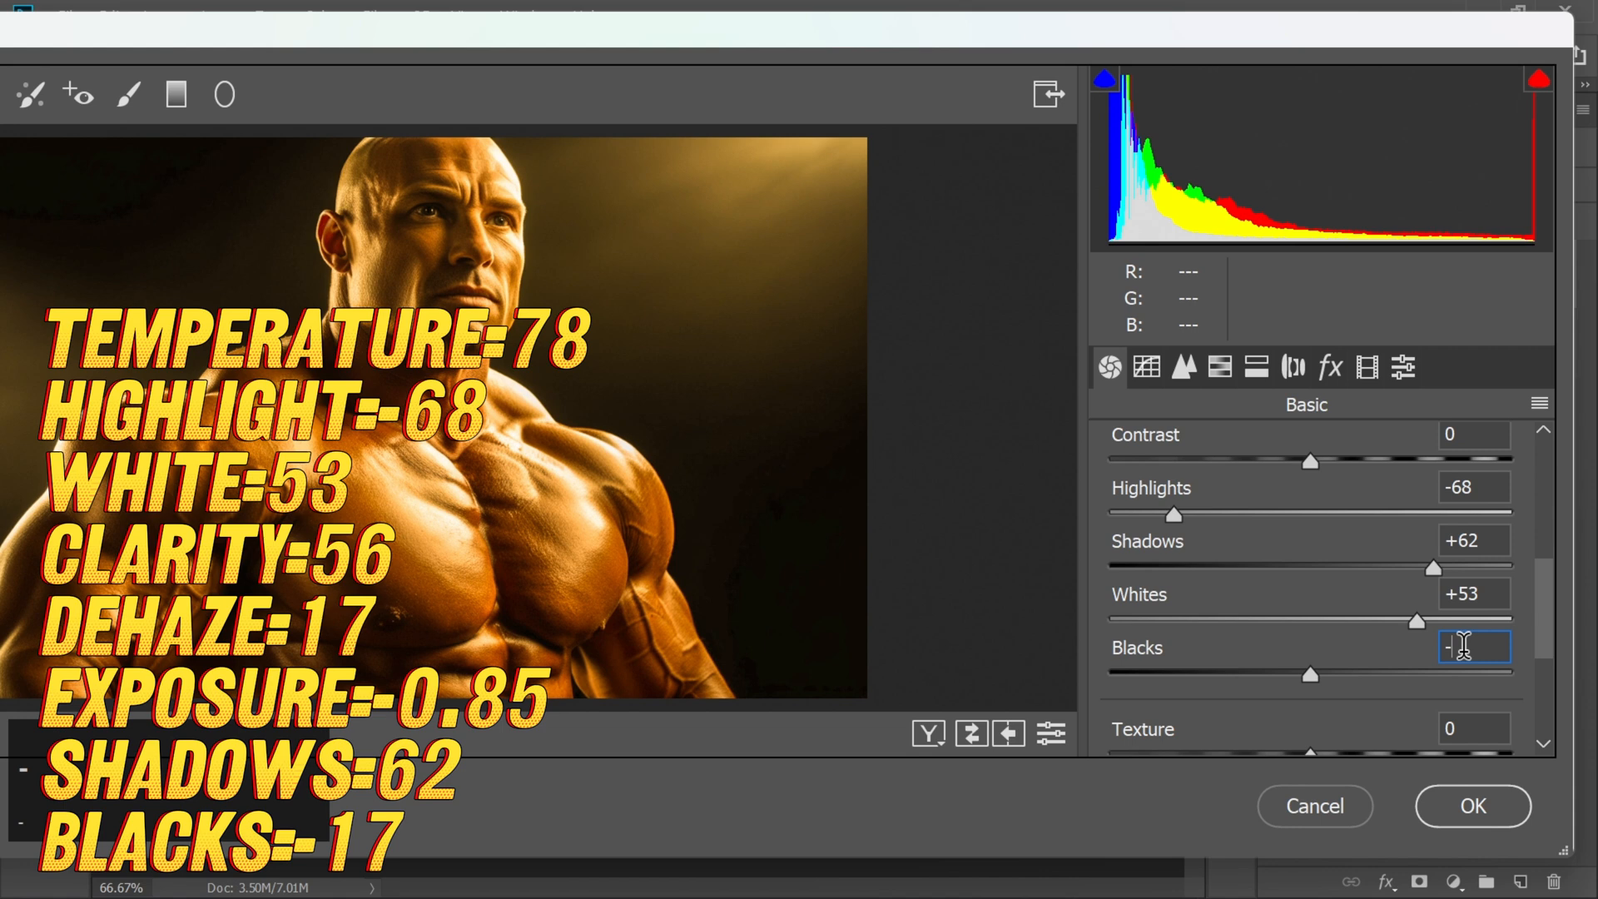
scroll(down, 3)
text(17)
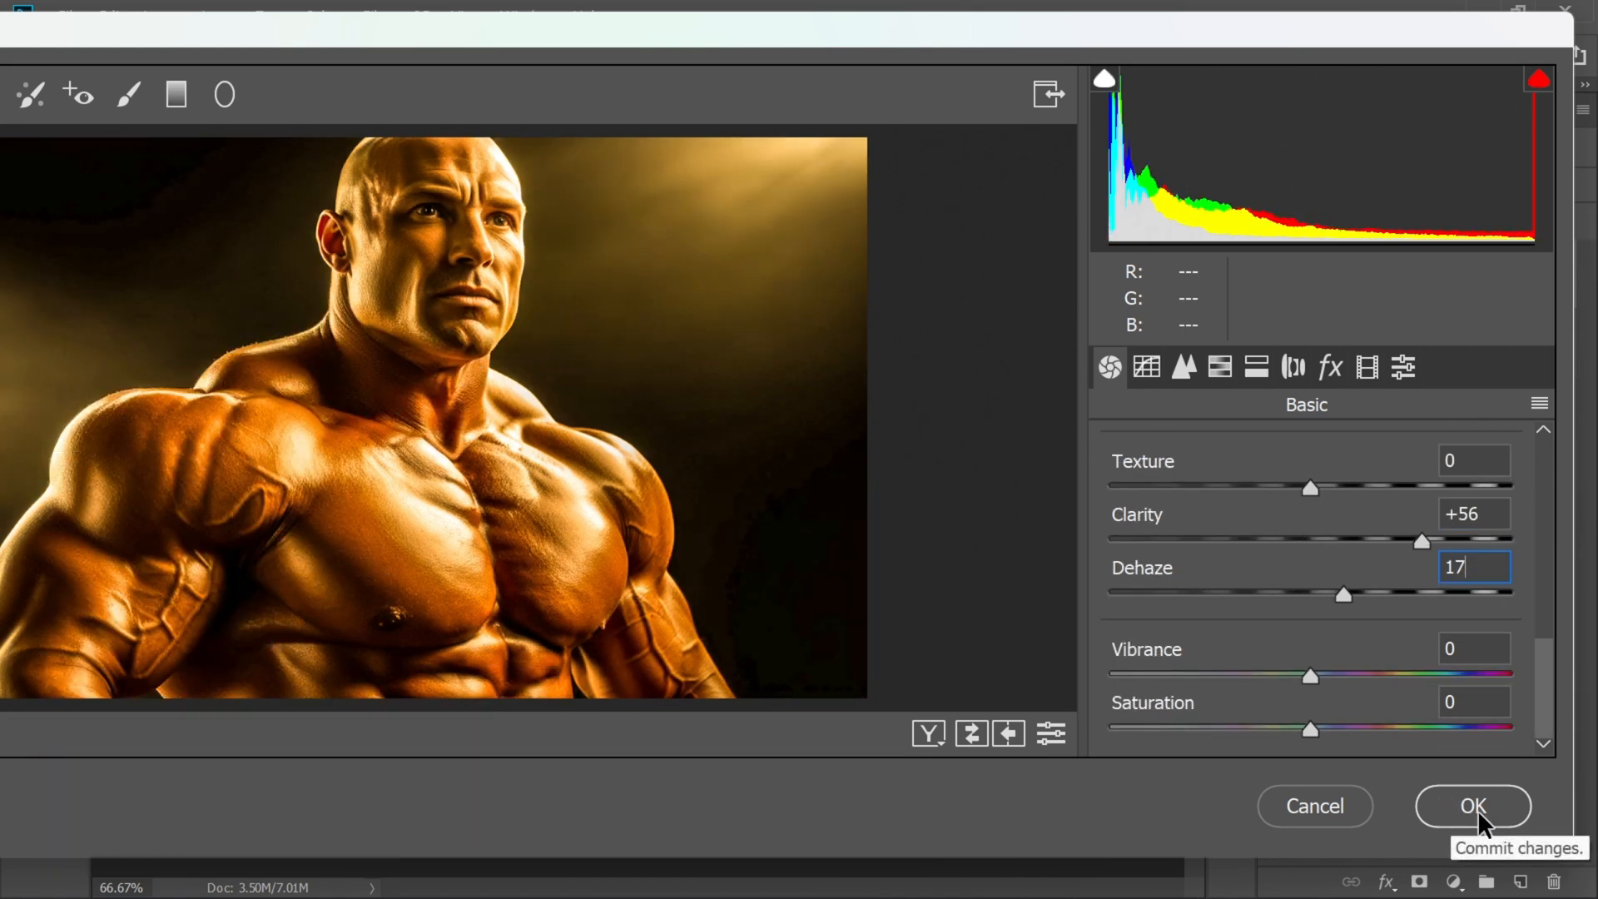
click(1472, 806)
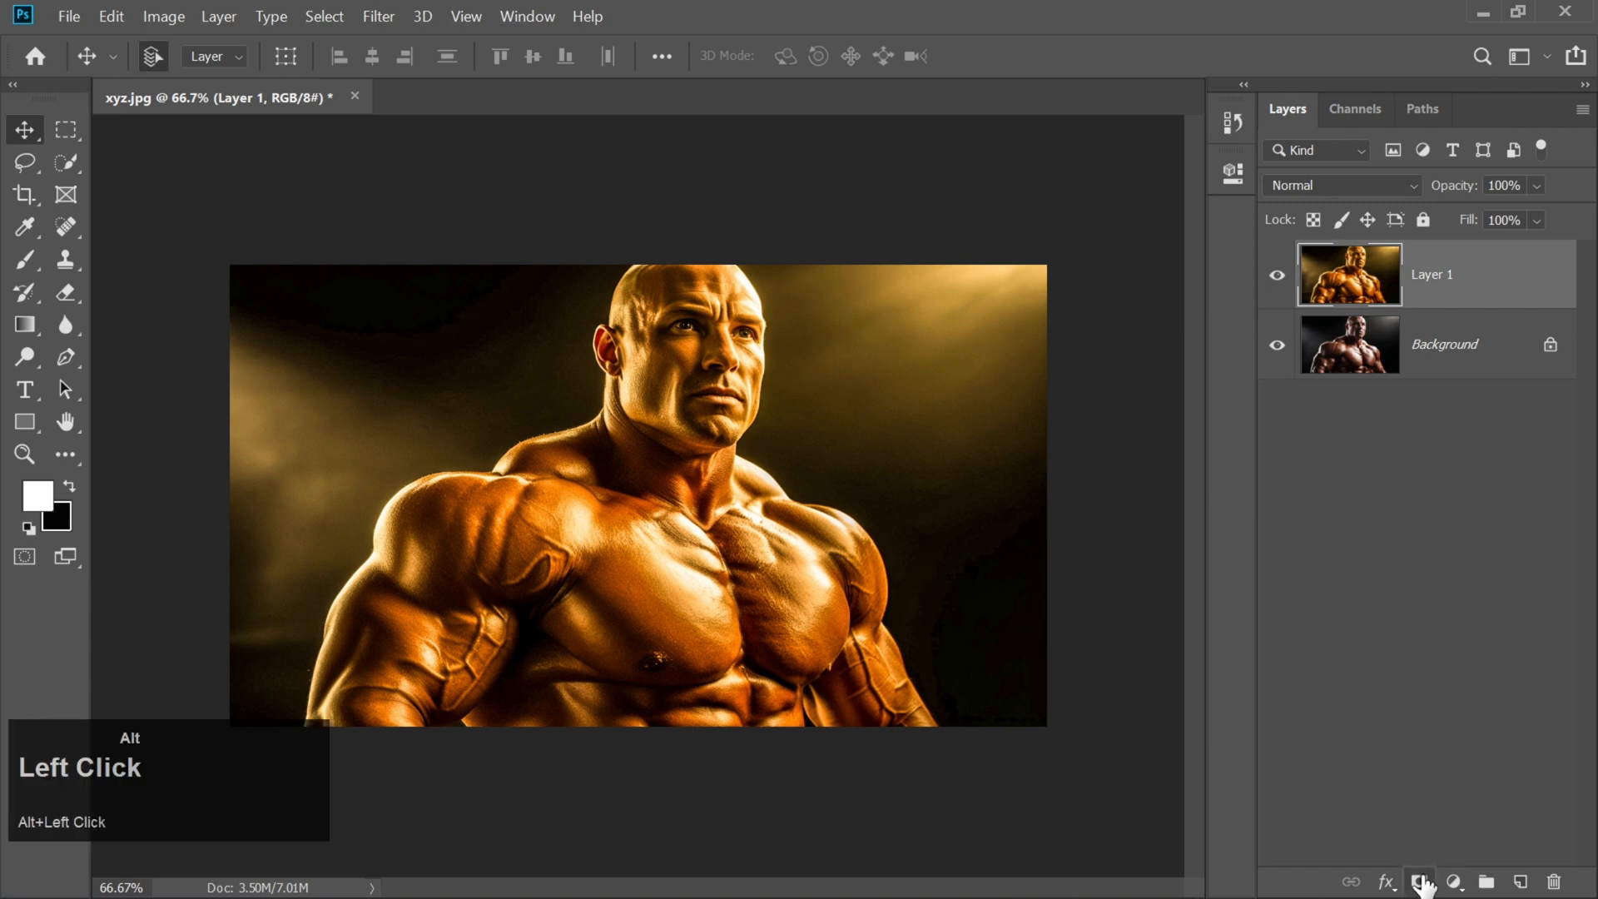
Add a black mask to Layer 1, Select Subject on the bodybuilder, then choose the Brush.
click(1418, 880)
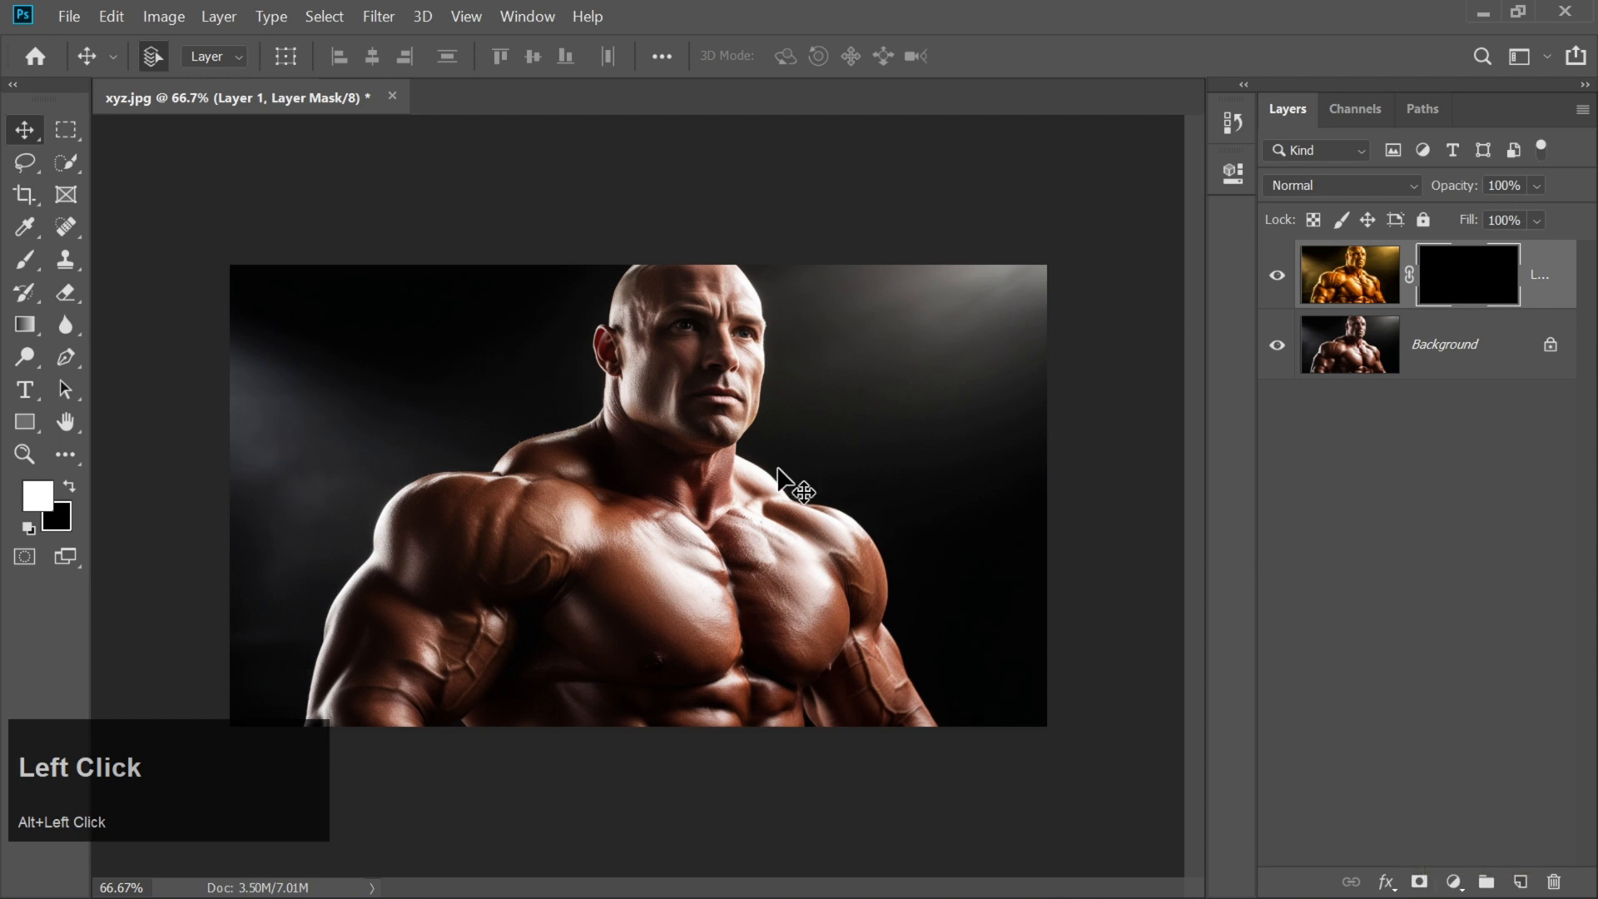
click(26, 163)
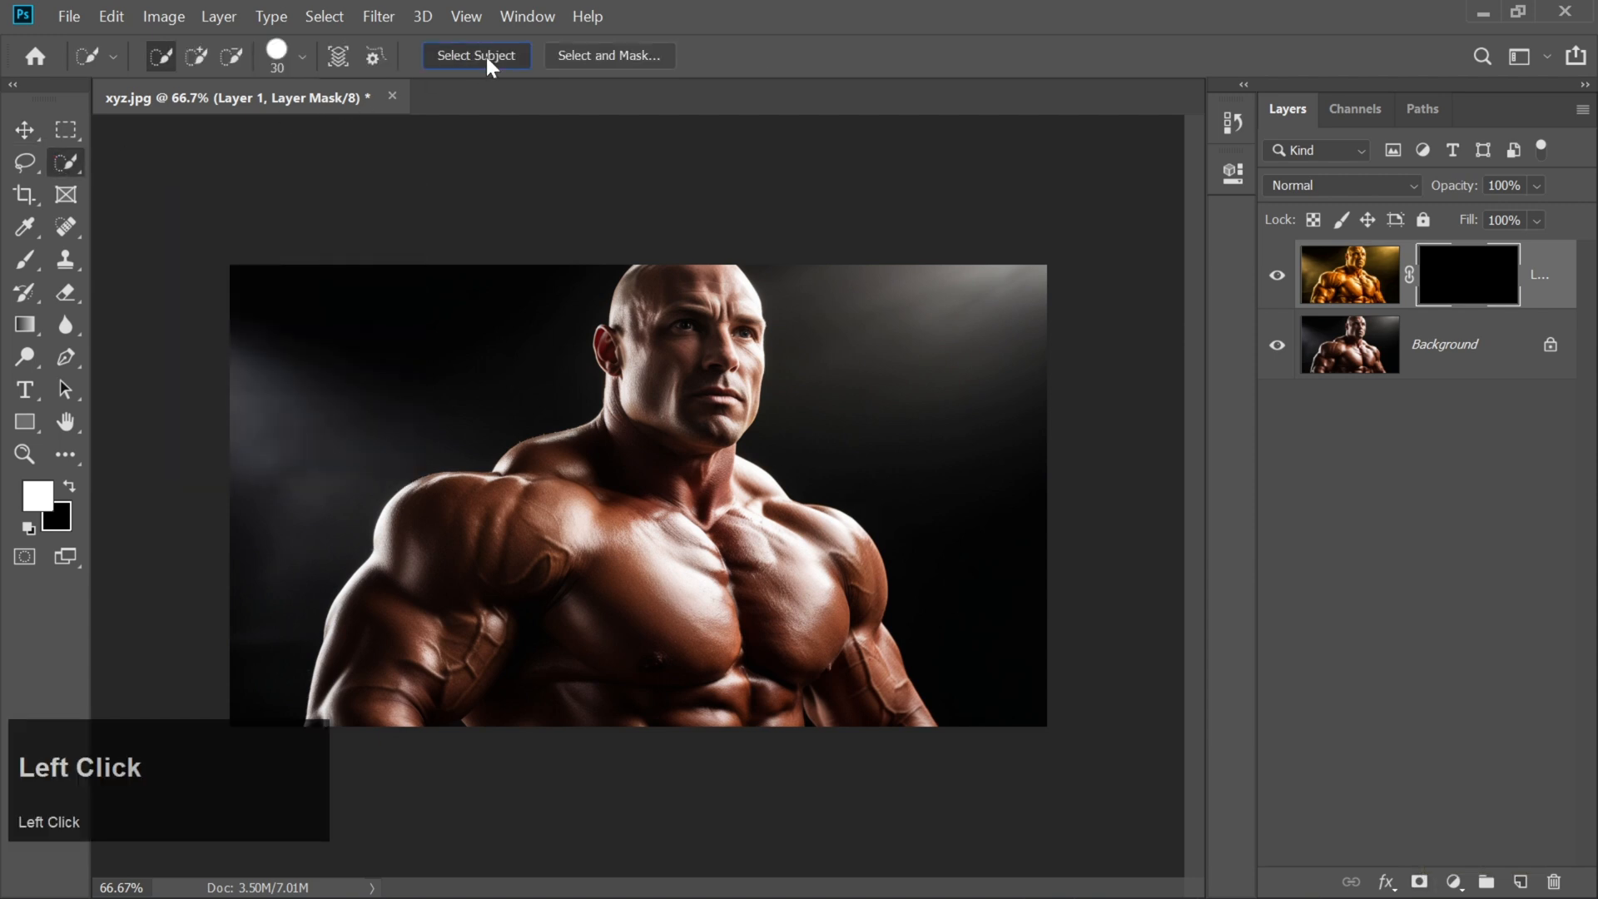
click(476, 55)
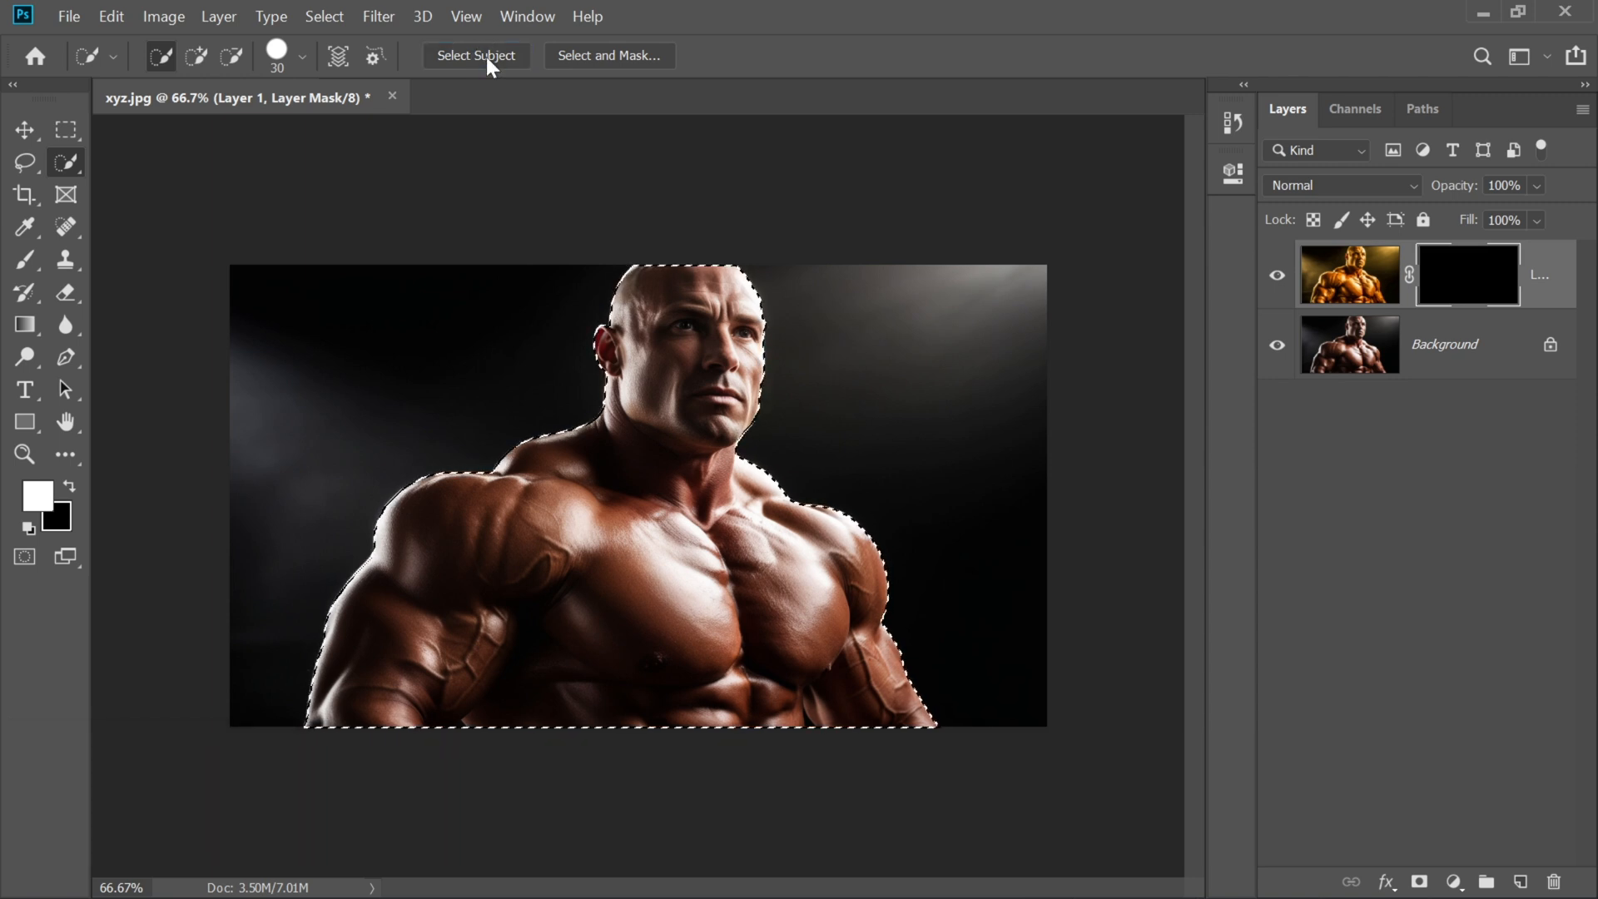
click(25, 258)
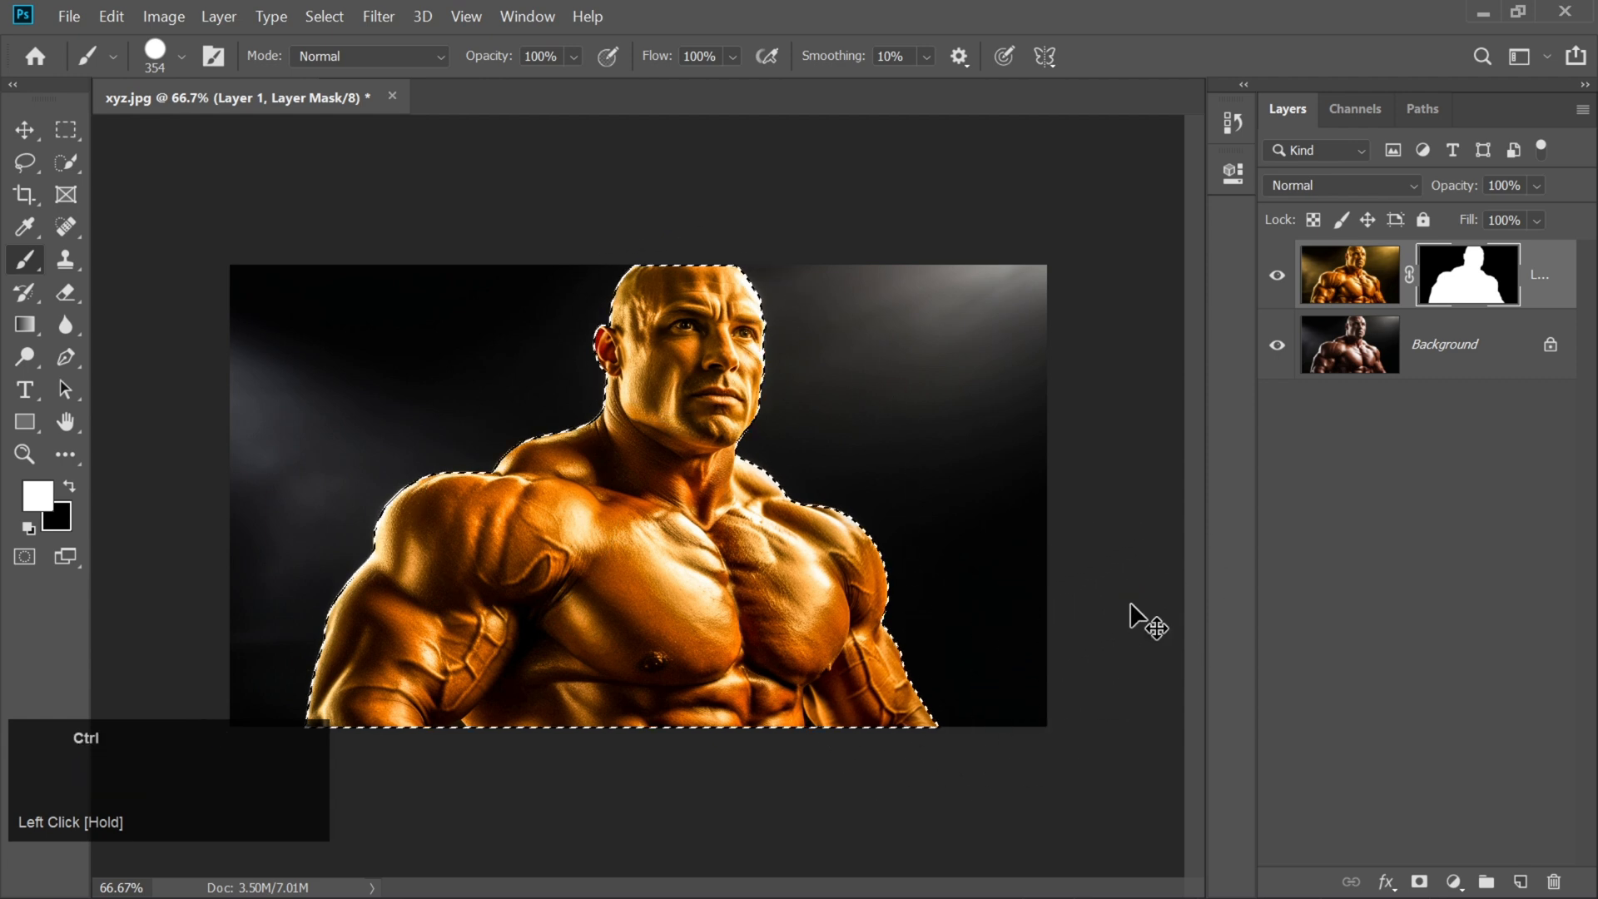
Clear the subject selection and switch back to the Move tool.
click(25, 131)
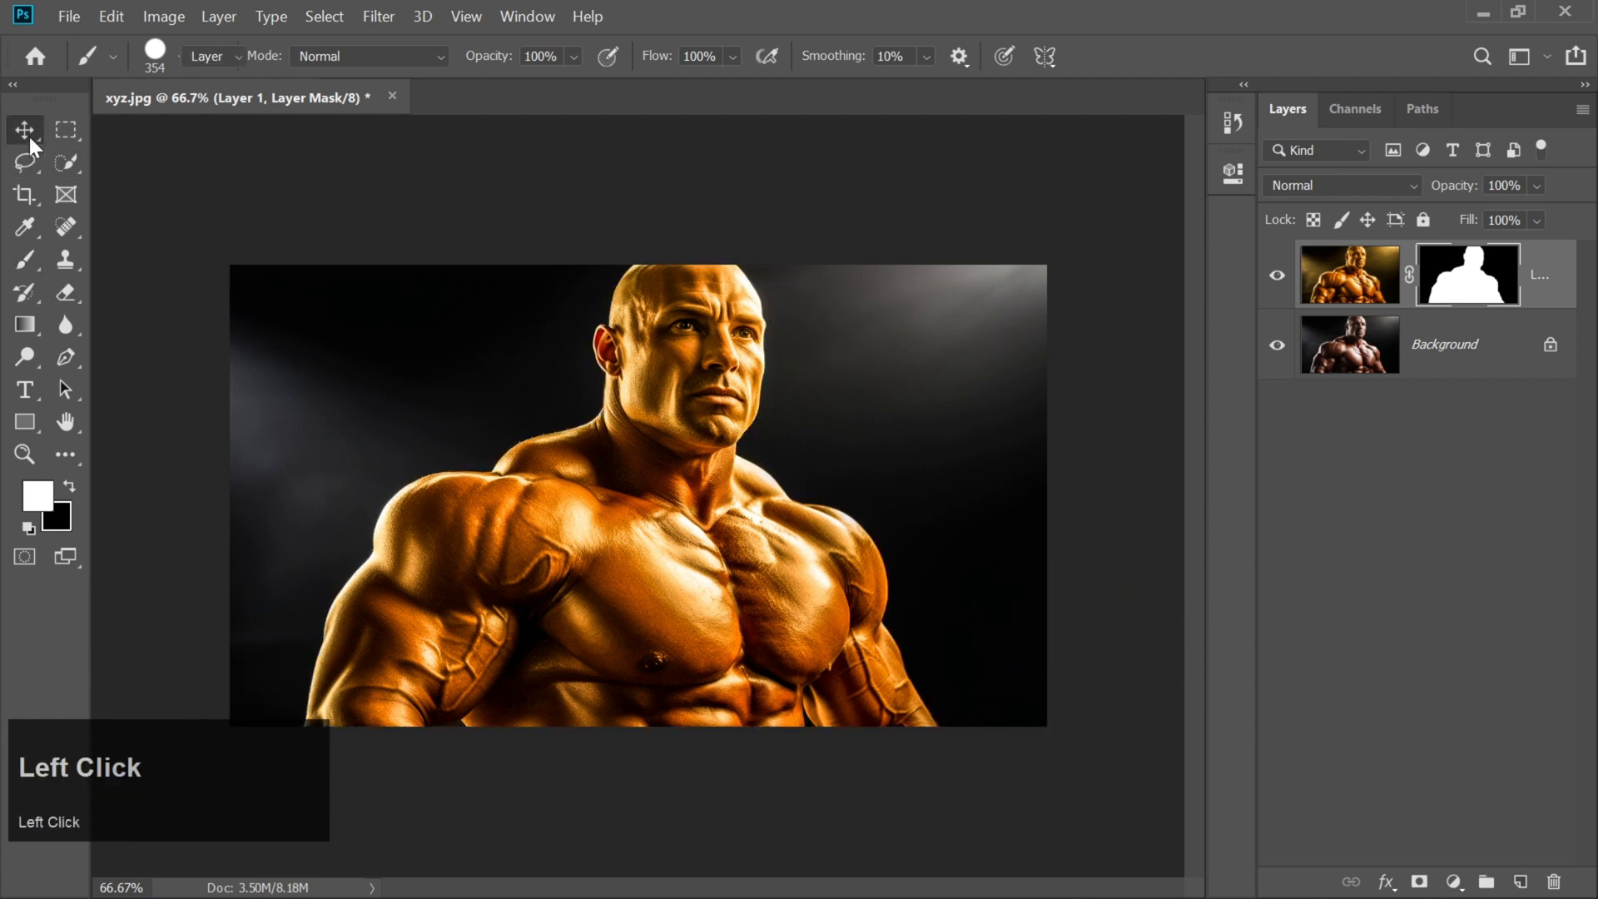
click(24, 131)
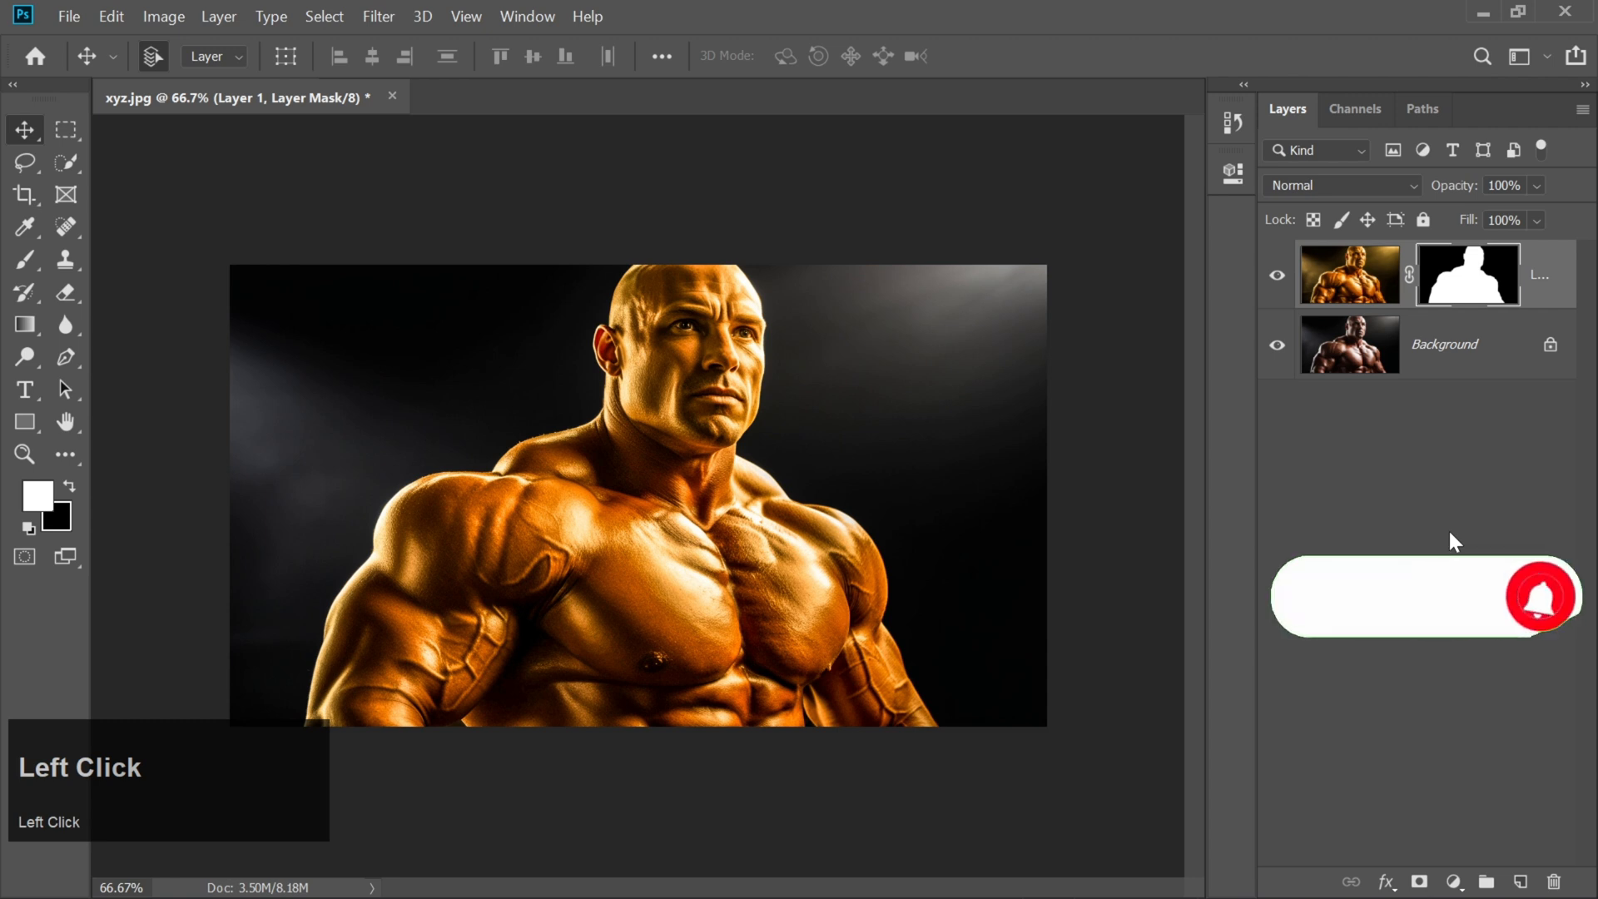